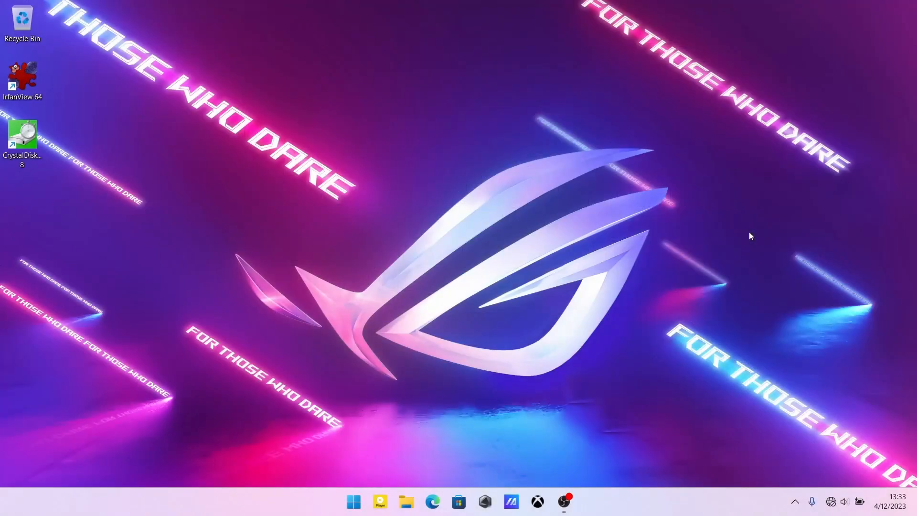
pyautogui.moveTo(375, 469)
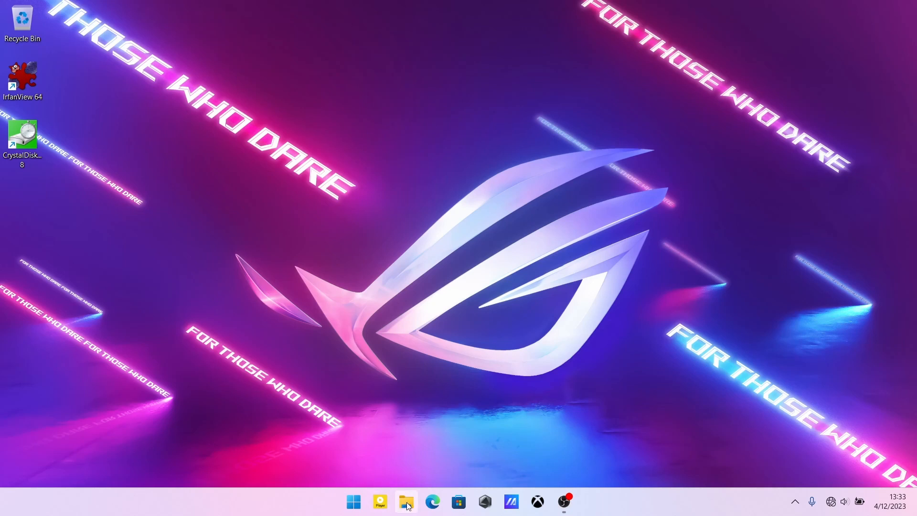
pyautogui.moveTo(353, 502)
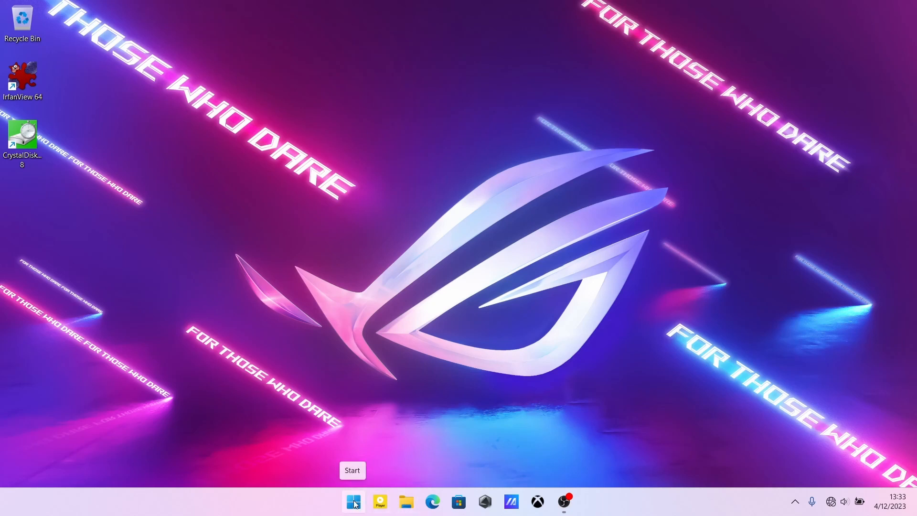
# Search the Start menu for 'file explorer'.
pyautogui.click(352, 501)
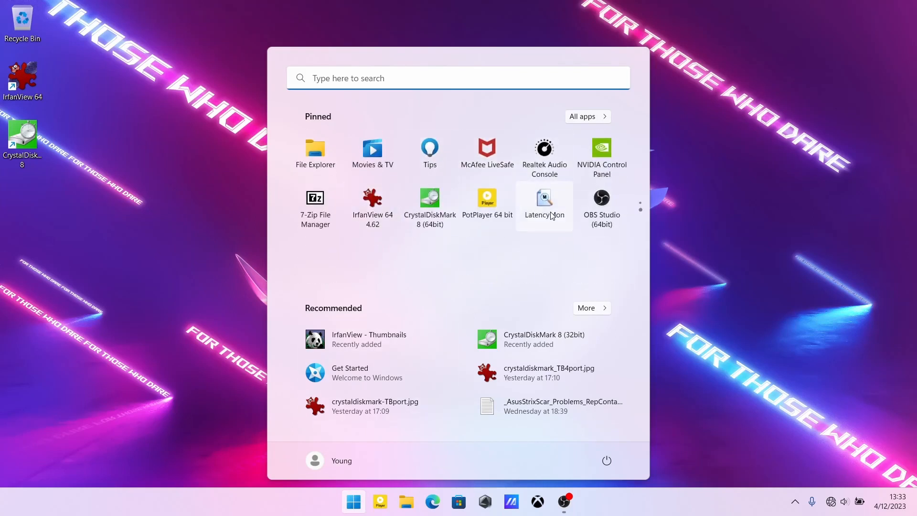
pyautogui.moveTo(315, 153)
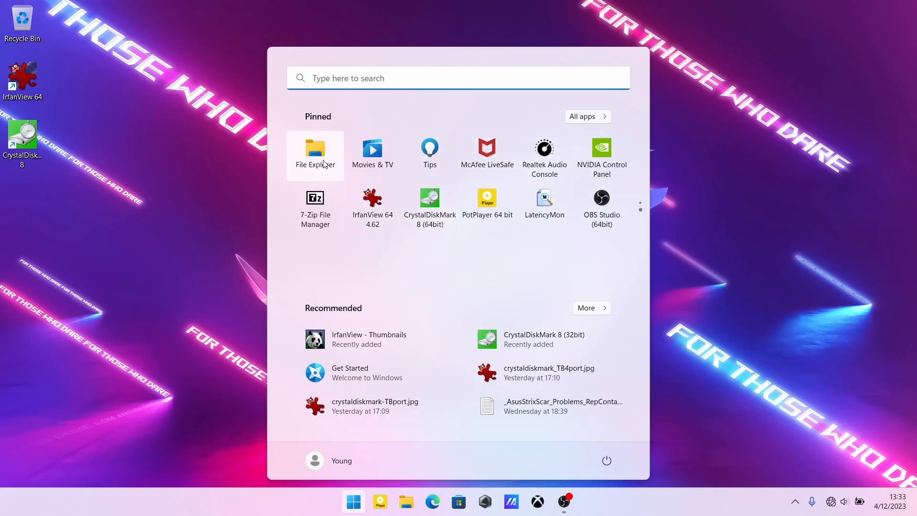
pyautogui.click(456, 77)
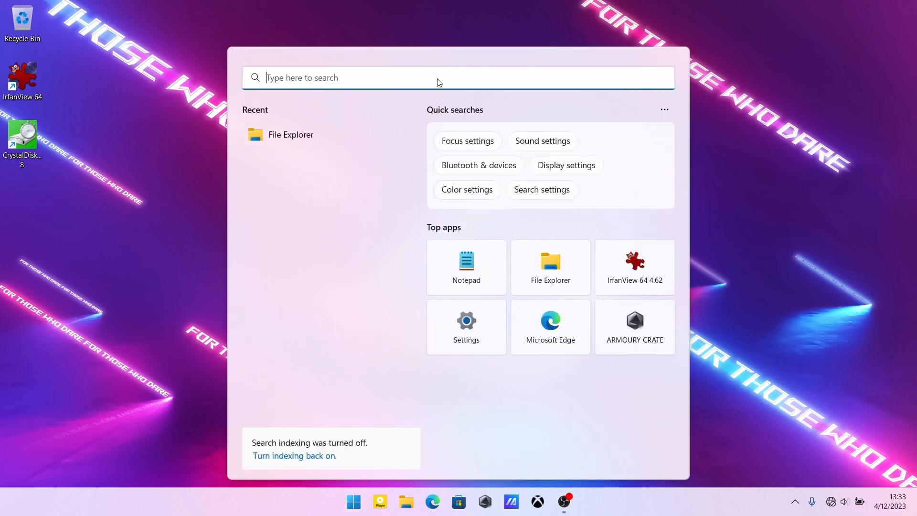
pyautogui.write('file explorer')
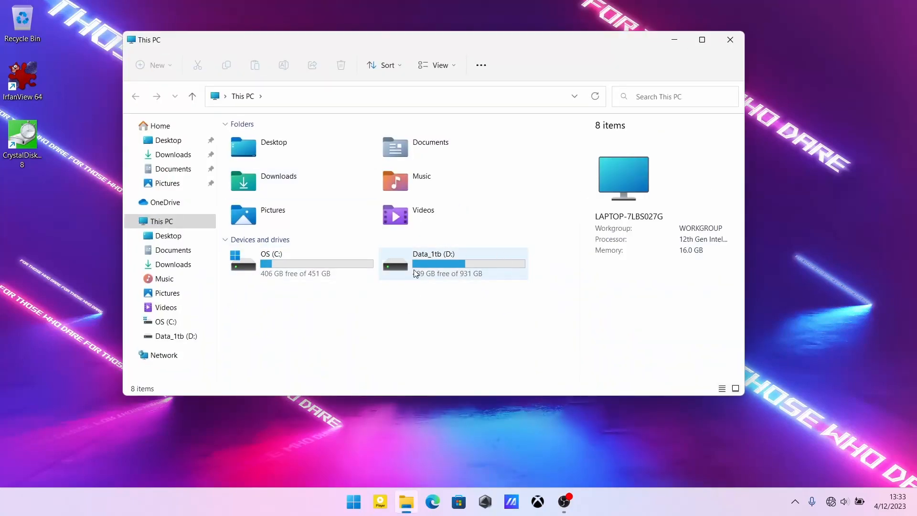
pyautogui.moveTo(524, 268)
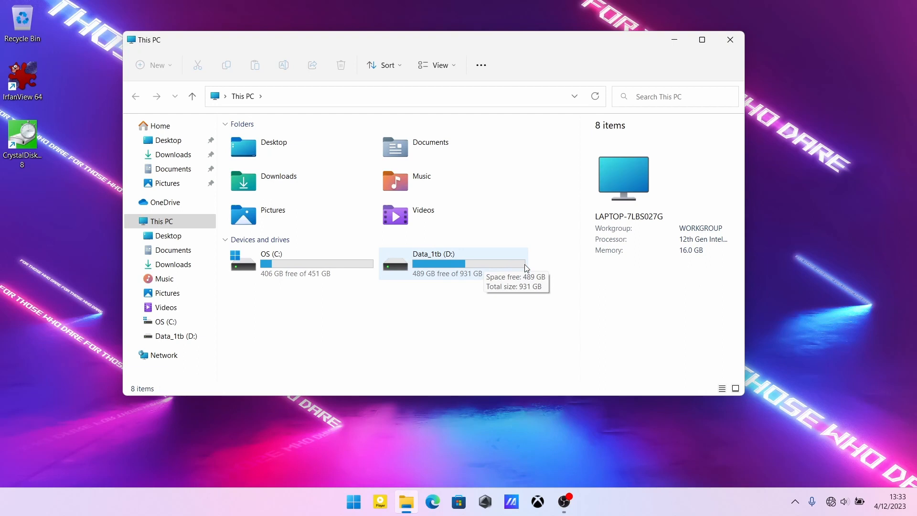
# Check the Data_1tb (D:) drive in This PC: 489 GB free of 931 GB.
pyautogui.click(450, 259)
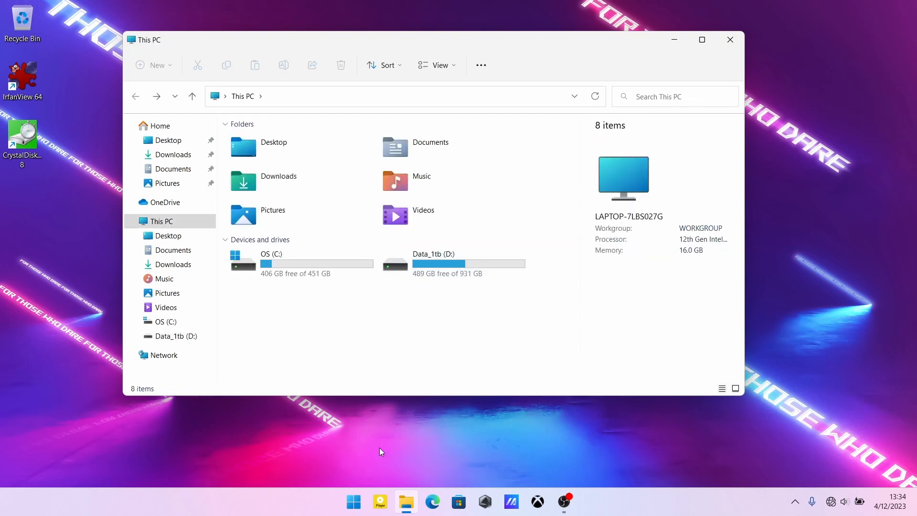
pyautogui.moveTo(354, 502)
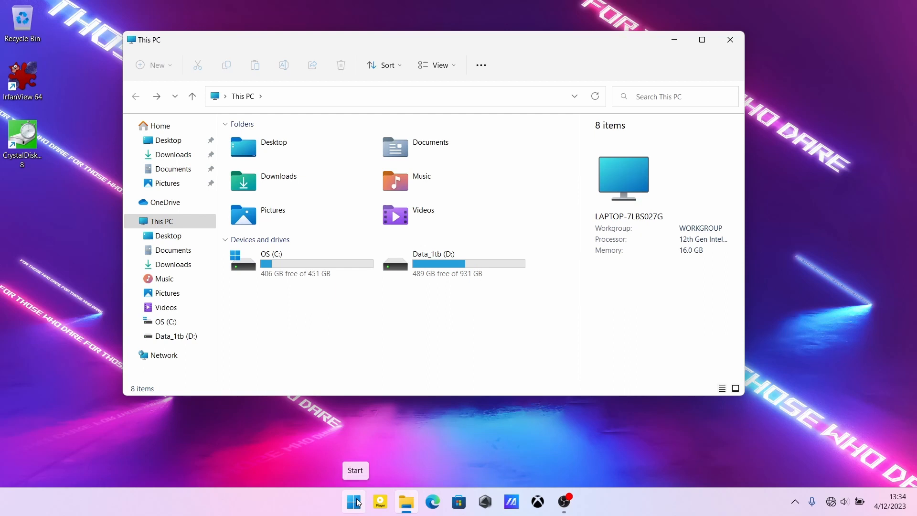
# Launch Disk Management from the Start right-click menu and maximize its window.
pyautogui.rightClick(353, 502)
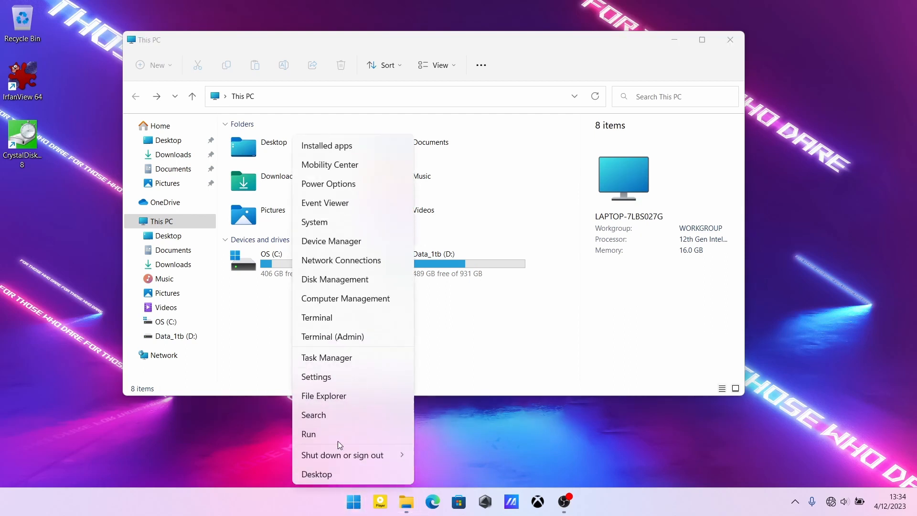
pyautogui.moveTo(394, 280)
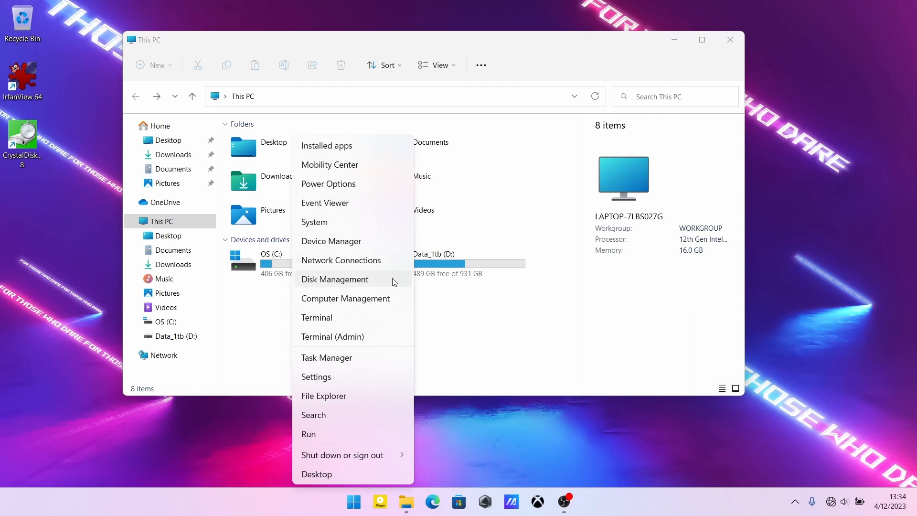
pyautogui.click(335, 279)
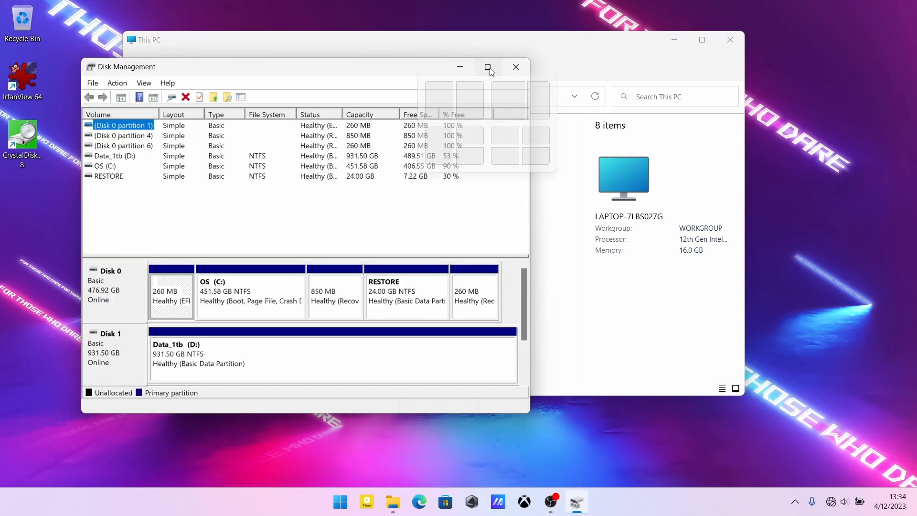
pyautogui.click(488, 66)
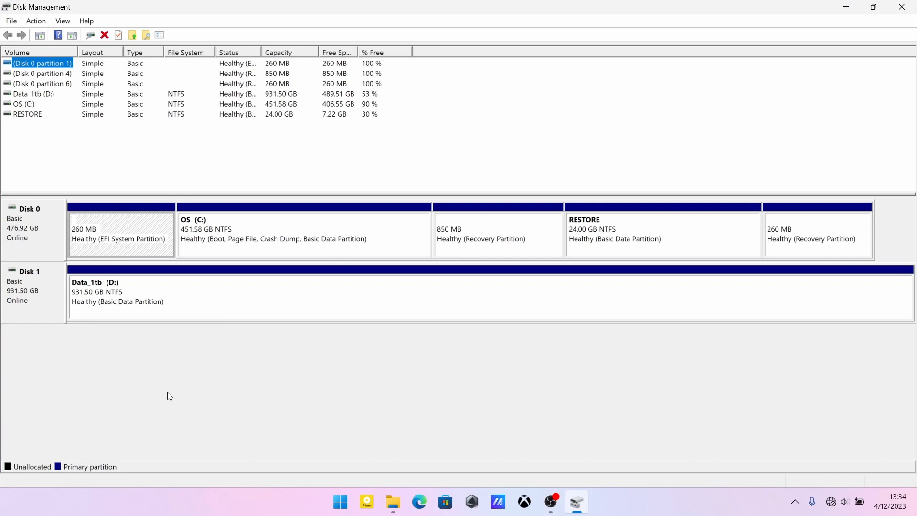
pyautogui.moveTo(26, 310)
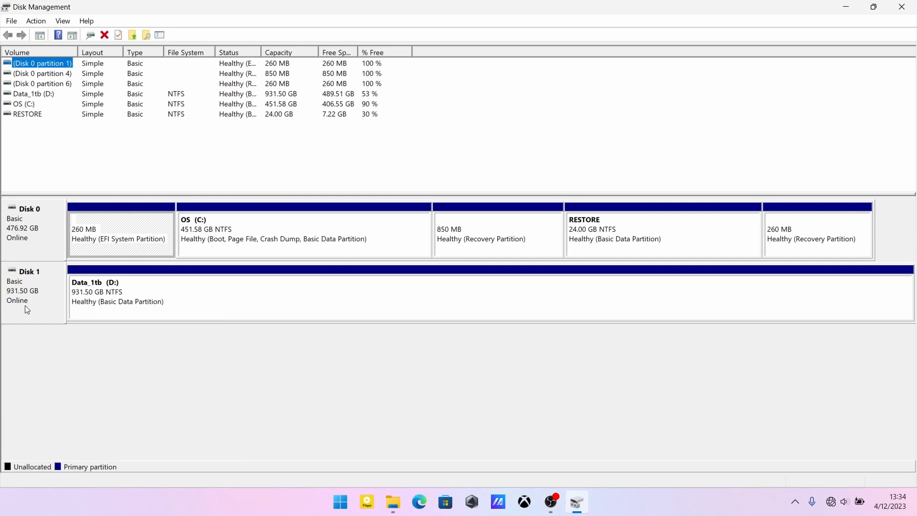
pyautogui.moveTo(85, 315)
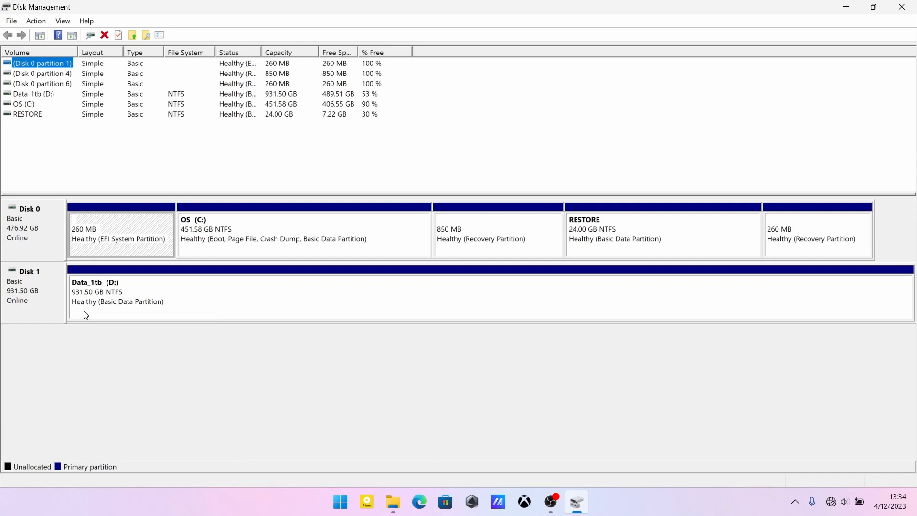
pyautogui.moveTo(143, 313)
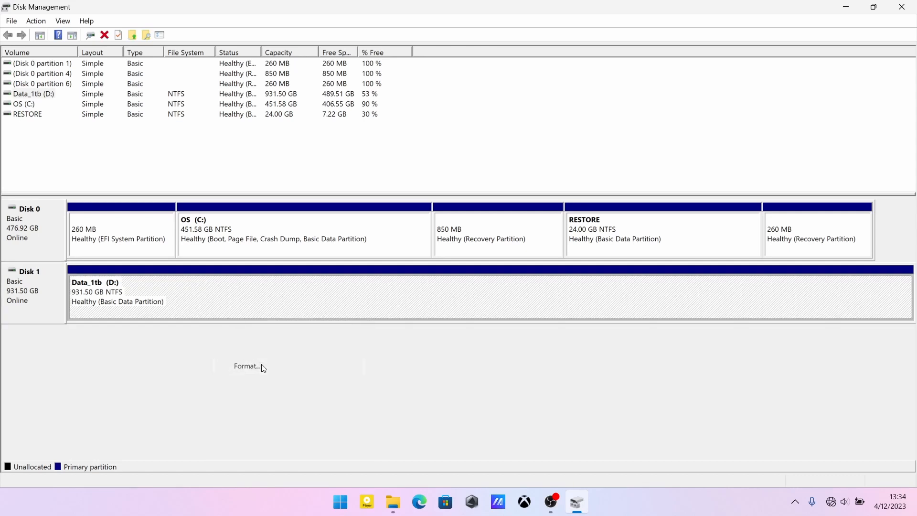
pyautogui.click(245, 366)
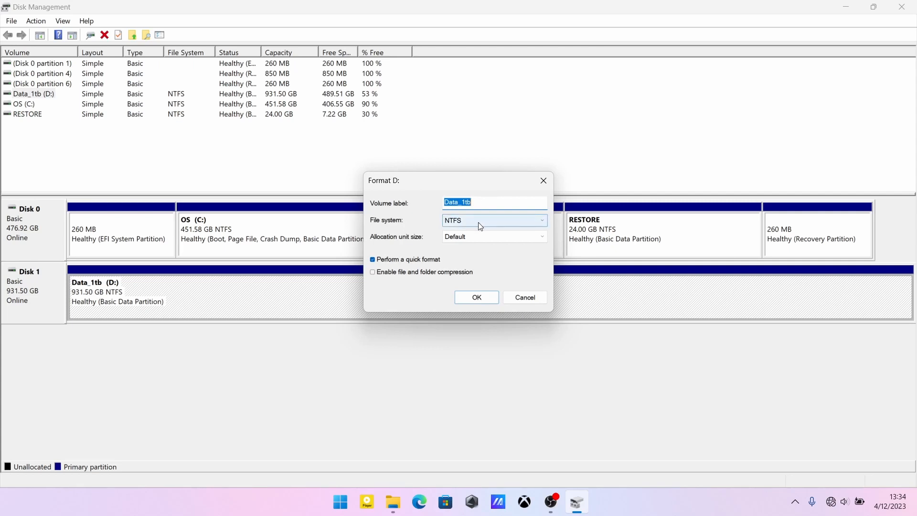
pyautogui.moveTo(417, 301)
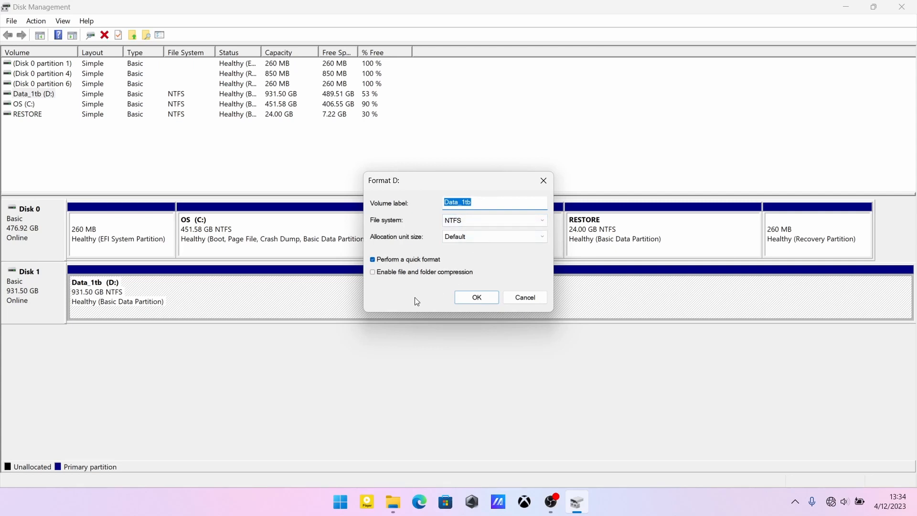
pyautogui.moveTo(524, 297)
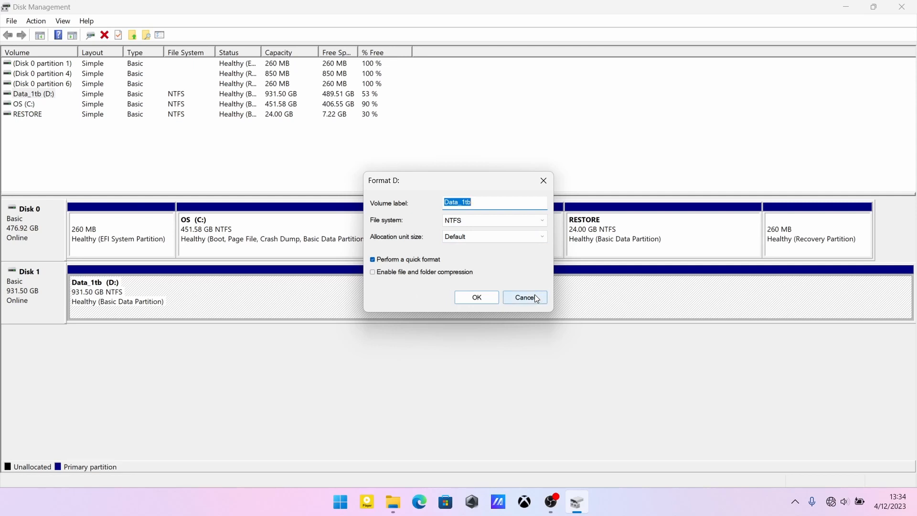
pyautogui.click(523, 297)
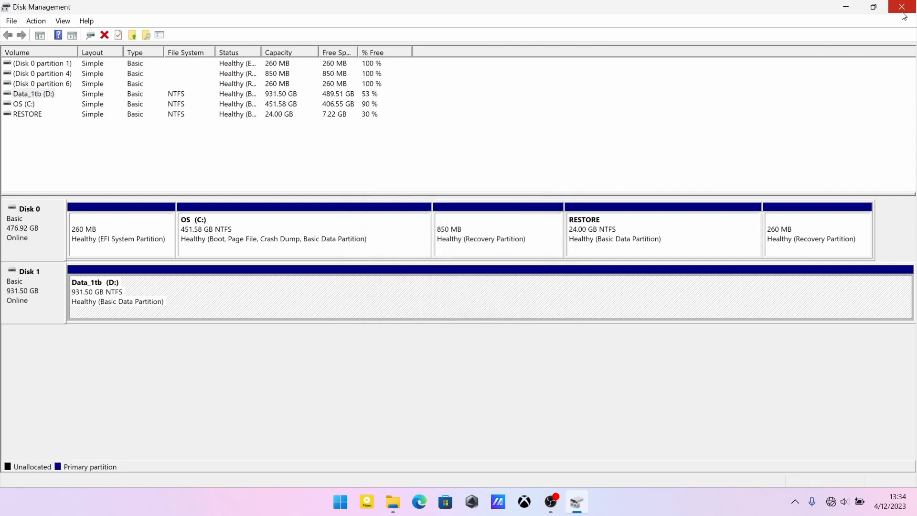